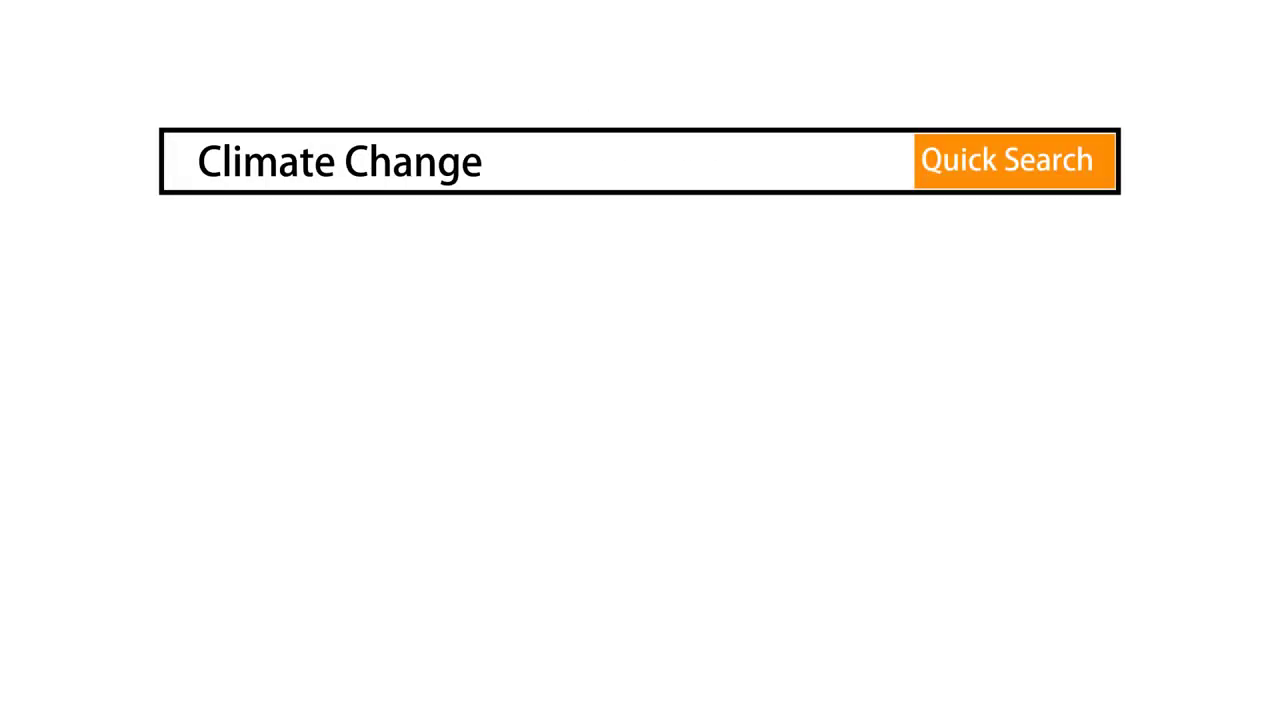
{"action": "left_click", "coordinate": [1016, 160]}
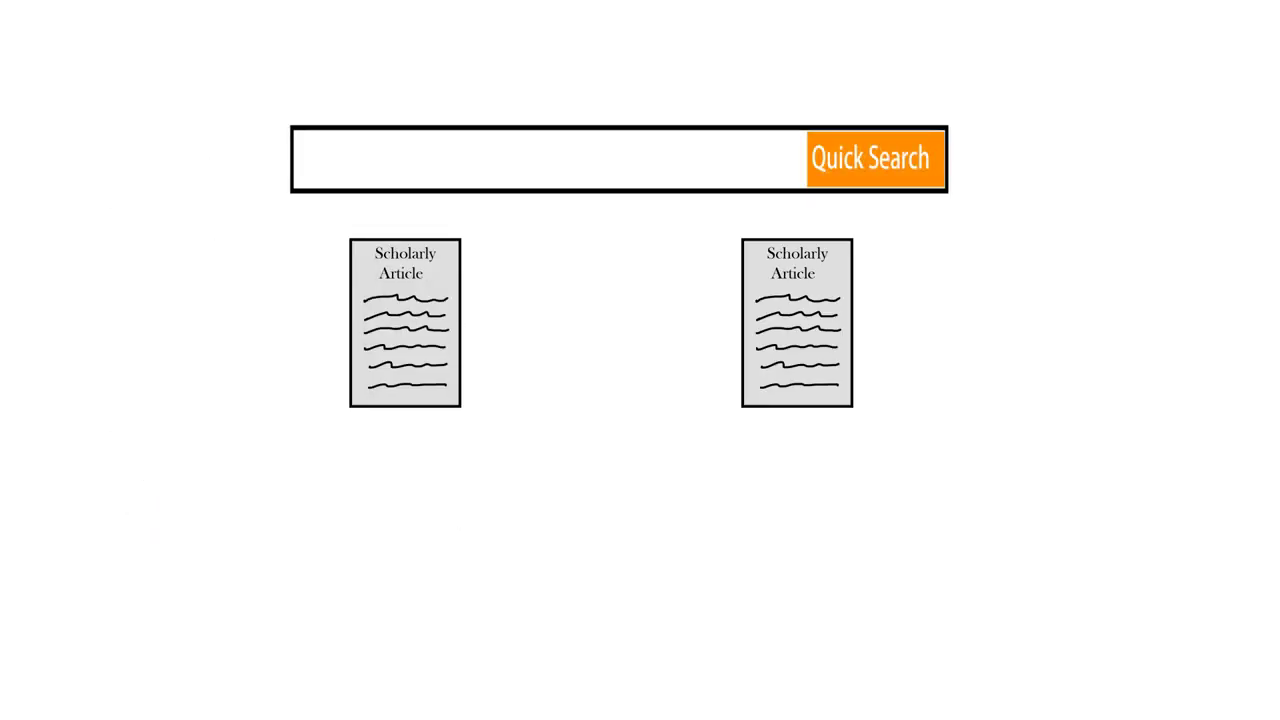